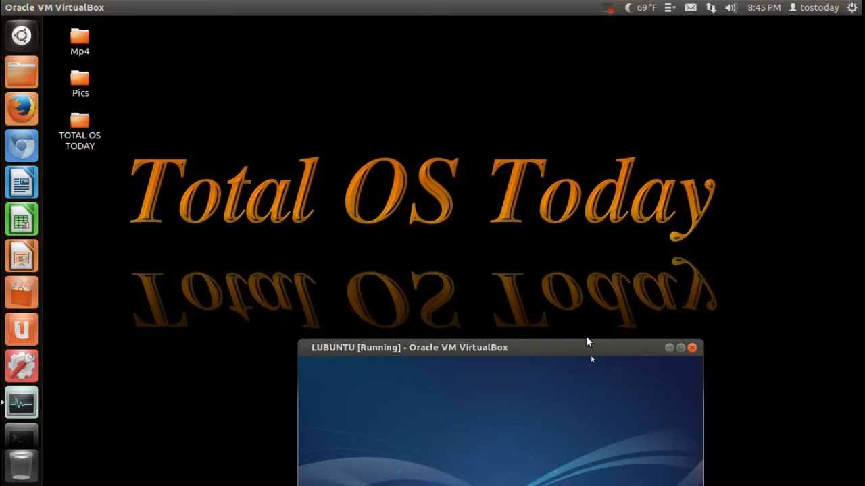
mouse_move(21, 146)
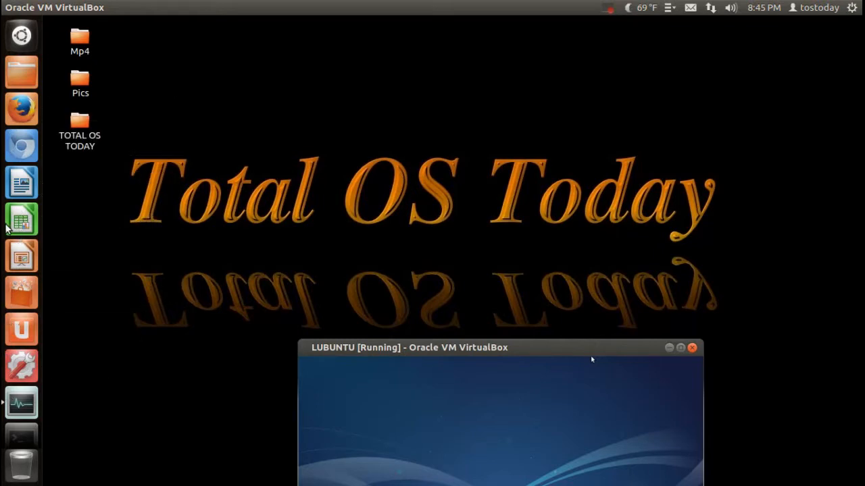
mouse_move(188, 256)
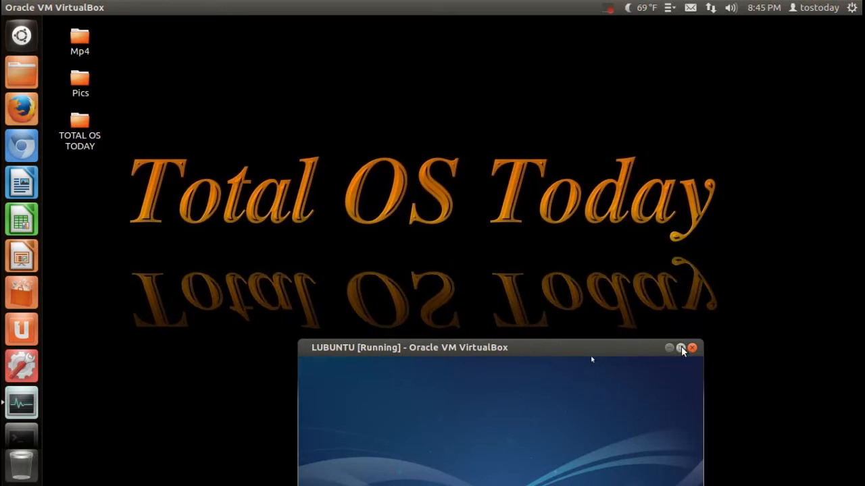
Step: Maximize the LUBUNTU [Running] VirtualBox window so the VM desktop fills the screen
left_click(681, 349)
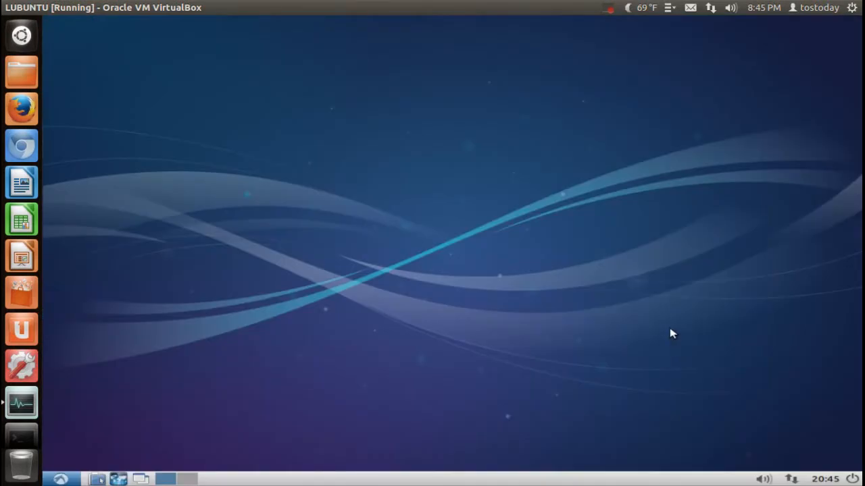
mouse_move(22, 292)
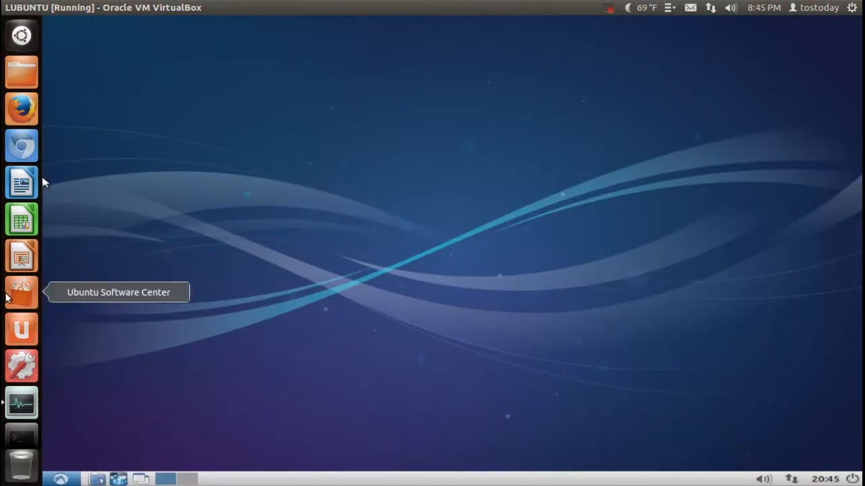
mouse_move(346, 277)
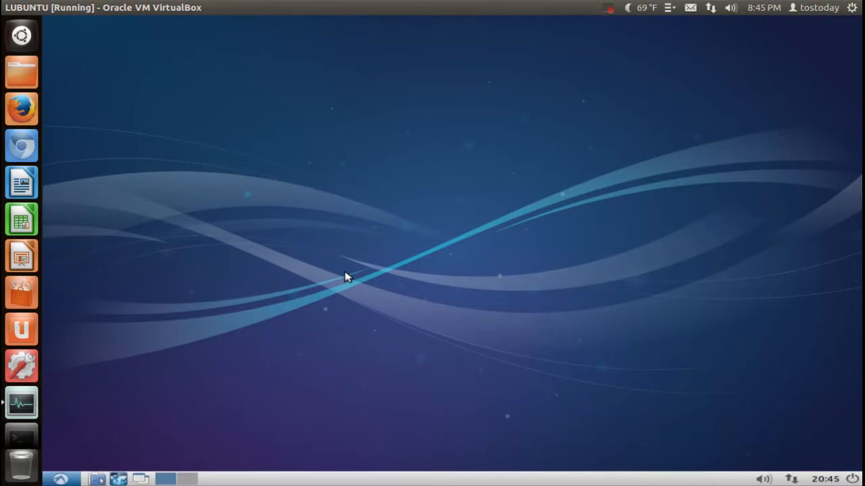
mouse_move(62, 478)
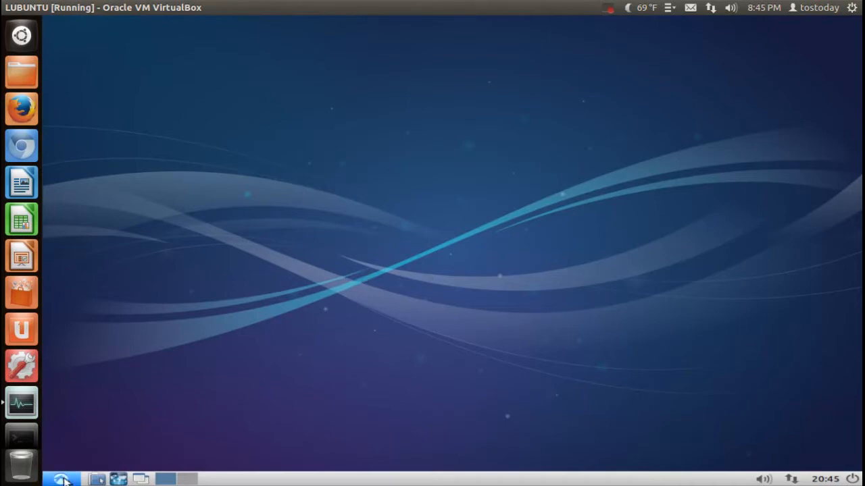
left_click(60, 479)
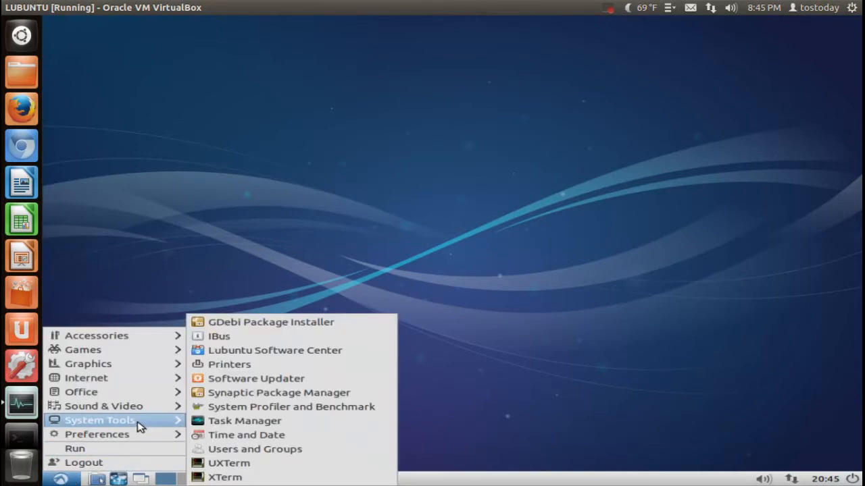
left_click(245, 420)
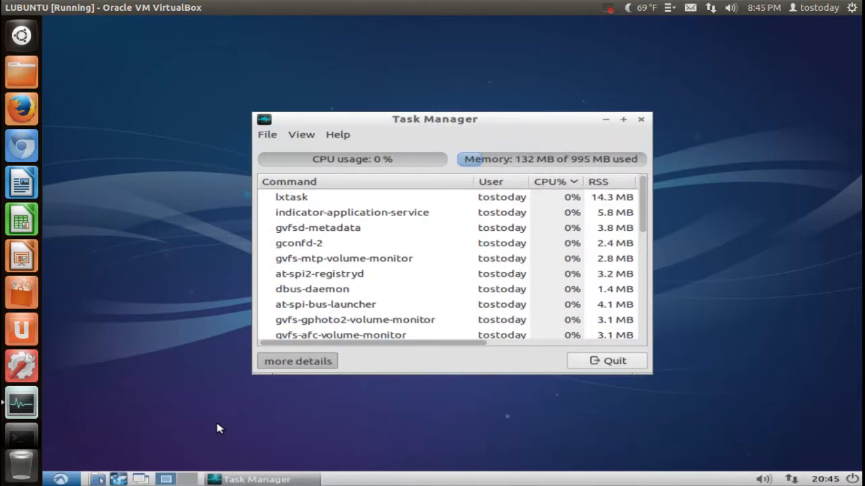
mouse_move(786, 169)
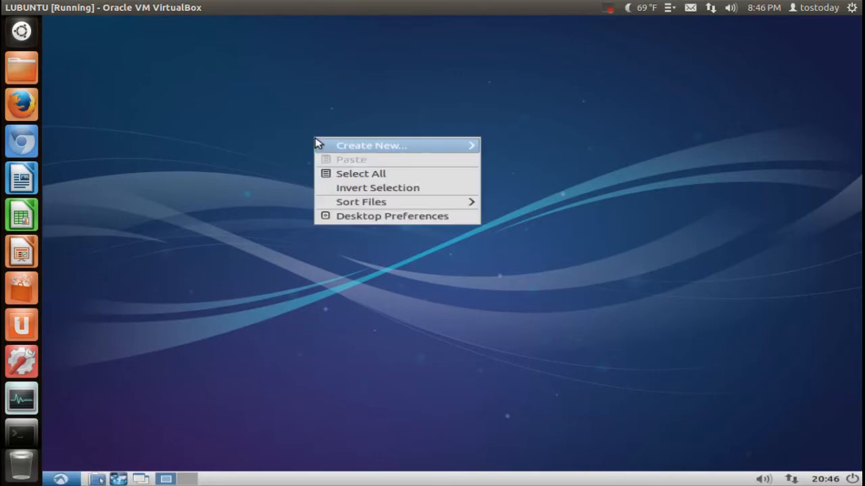
mouse_move(371, 146)
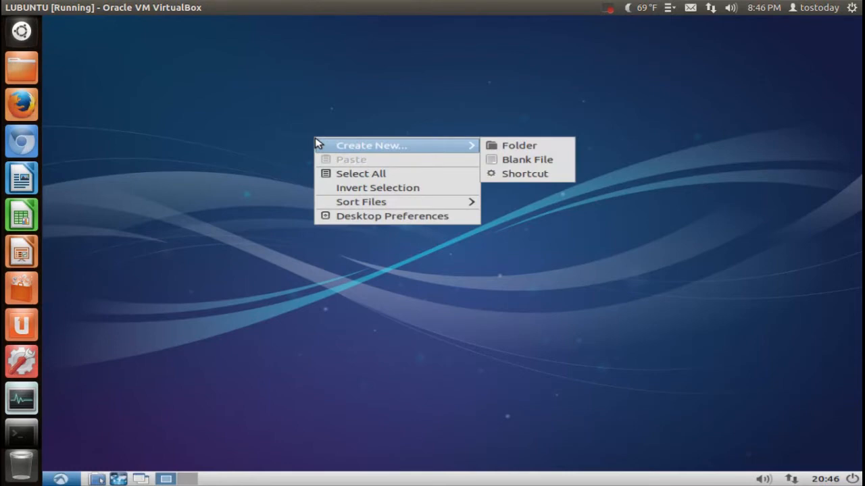
mouse_move(331, 142)
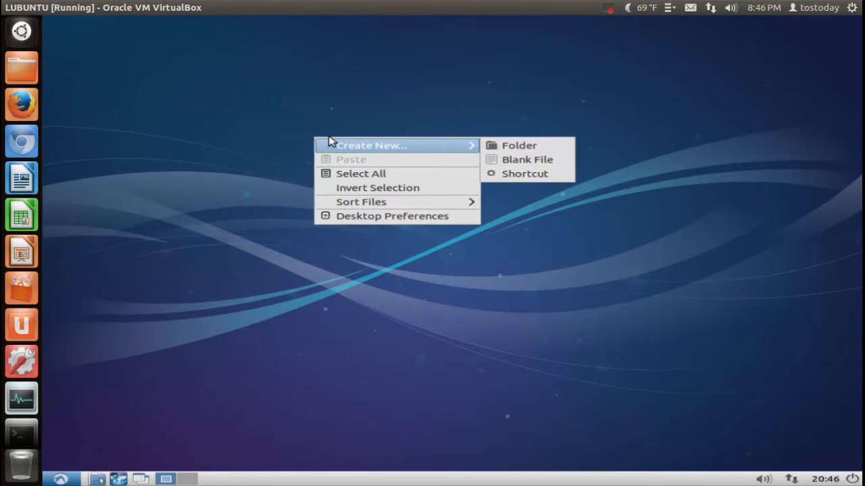
mouse_move(378, 216)
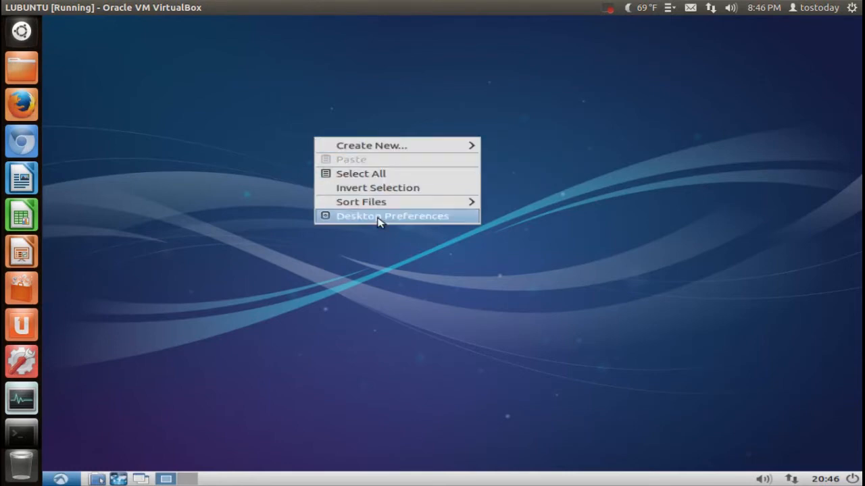
Step: Review Desktop Preferences' Advanced and Appearance settings and browse the wallpaper image chooser
left_click(392, 216)
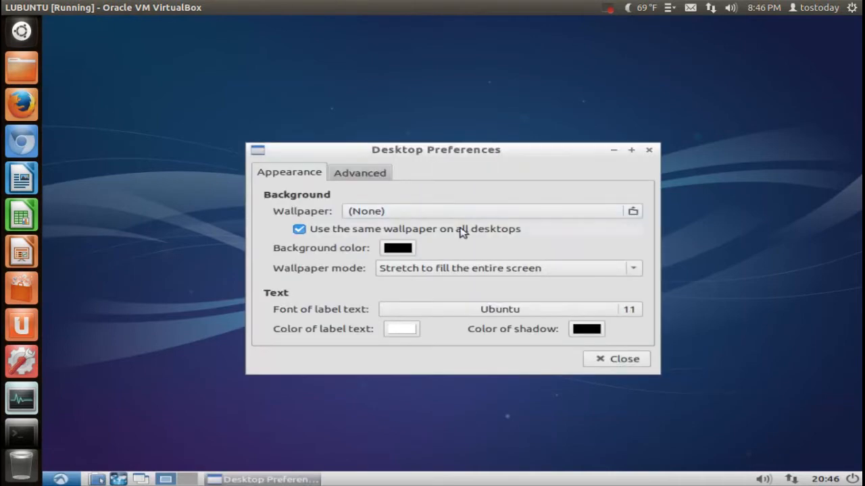
mouse_move(376, 185)
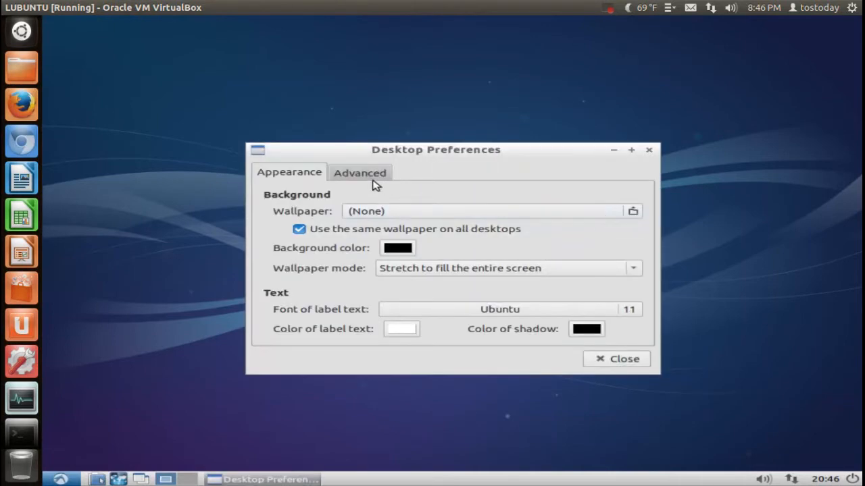
left_click(359, 173)
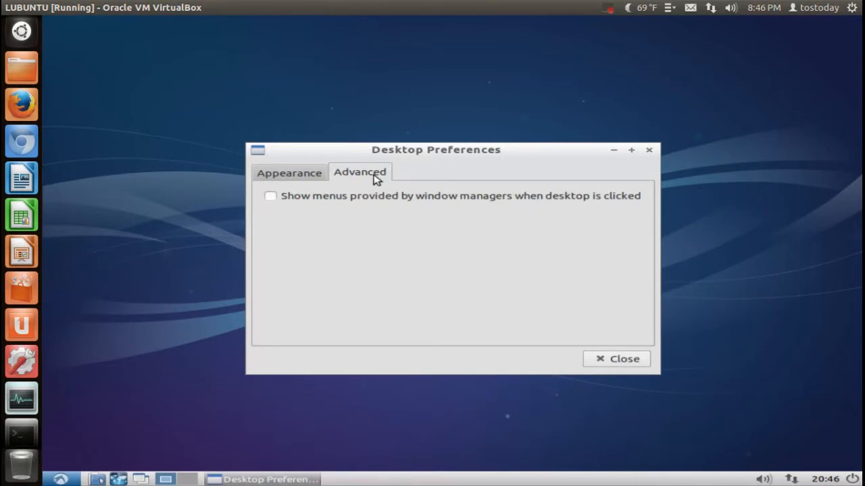
left_click(289, 173)
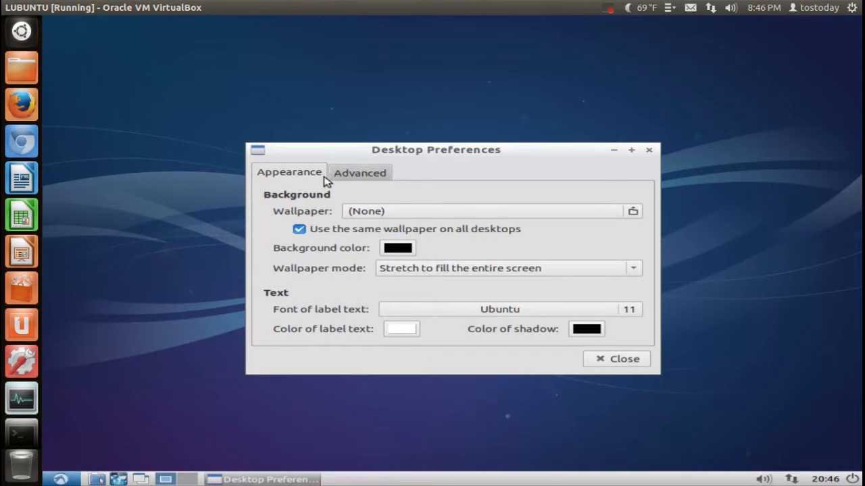
mouse_move(616, 211)
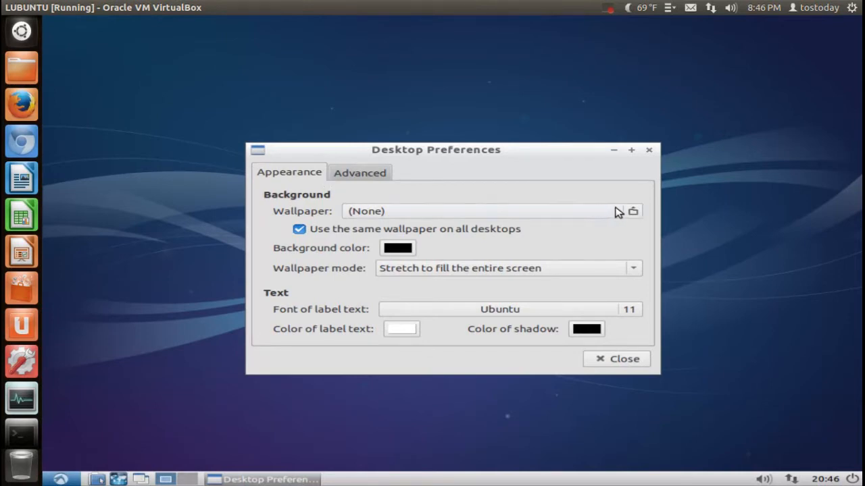
left_click(632, 211)
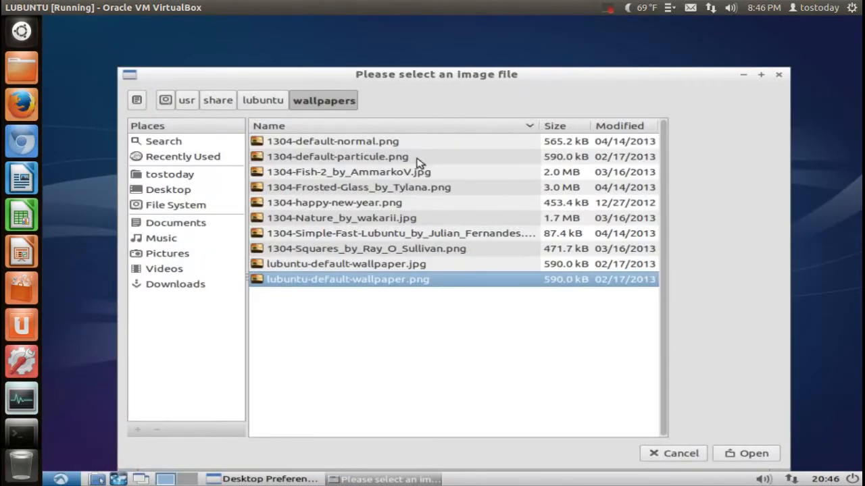
mouse_move(381, 224)
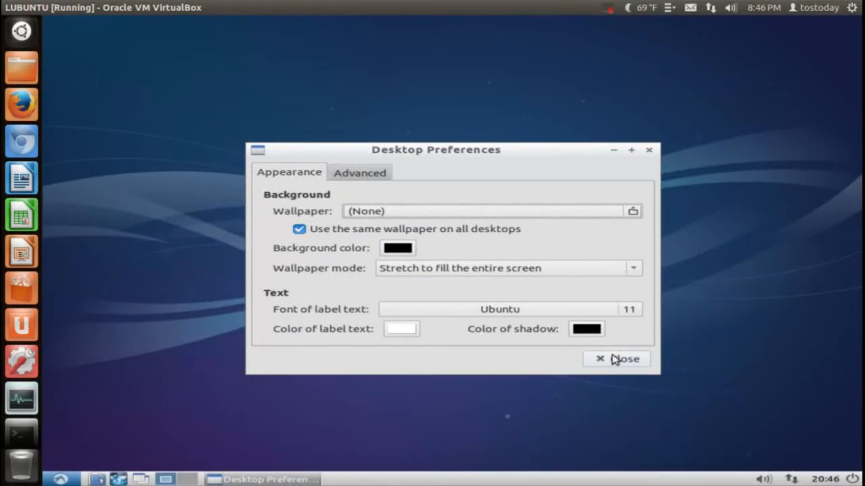
Step: Close Desktop Preferences and bring up the panel's Digital Clock settings with its format fields
left_click(616, 359)
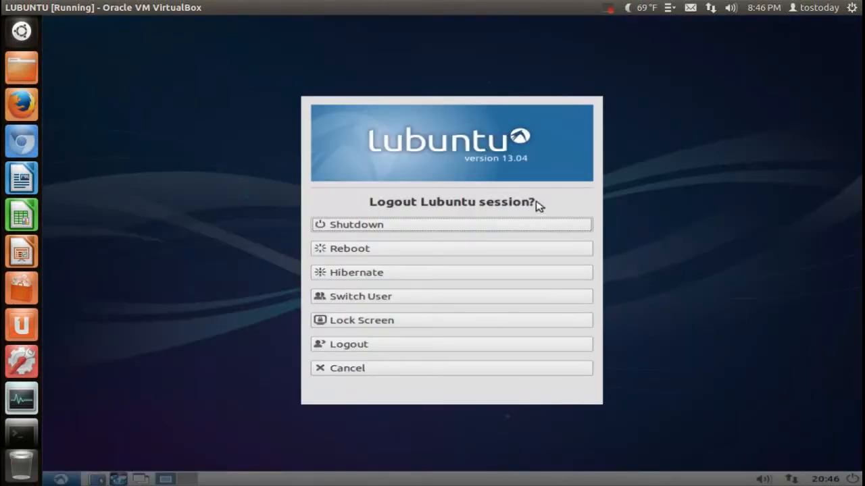
mouse_move(470, 373)
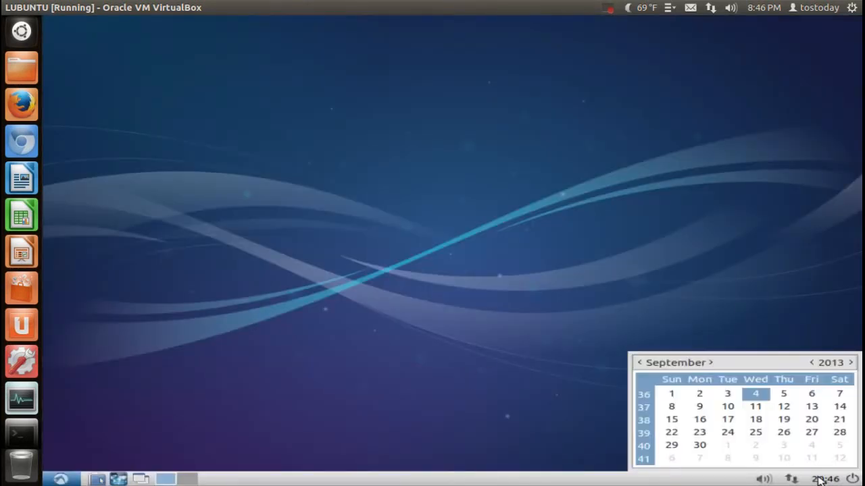
right_click(825, 479)
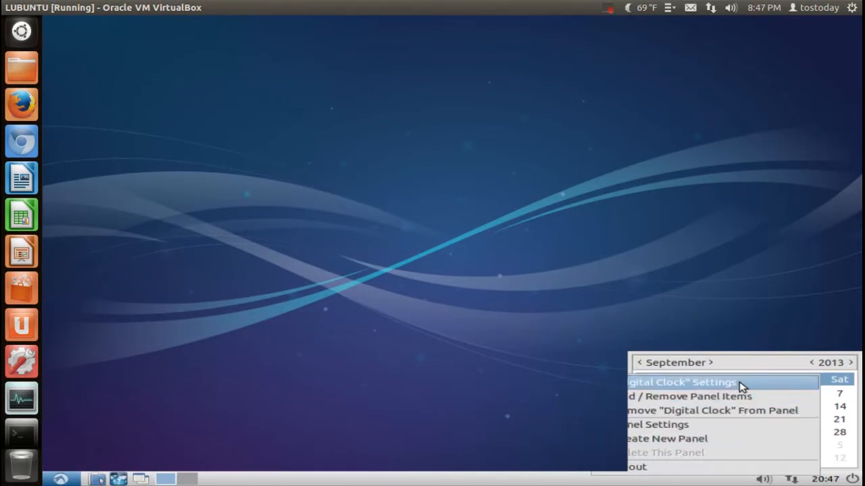
left_click(681, 381)
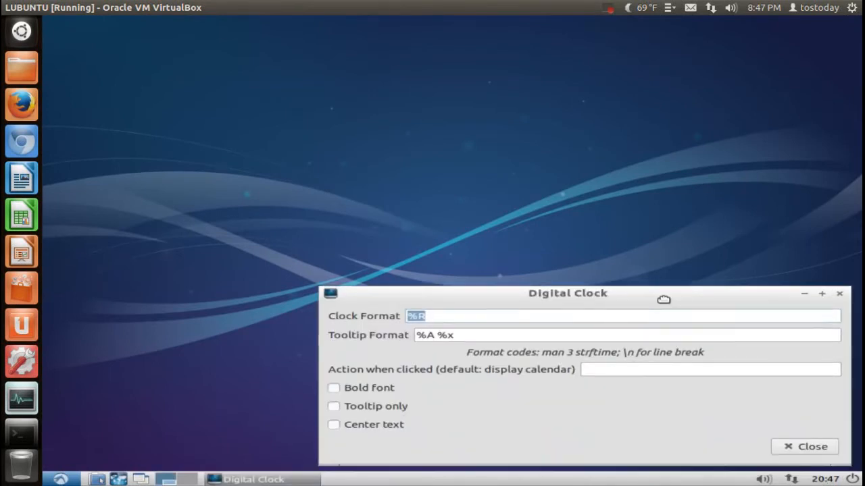
left_click_drag(568, 291, 532, 257)
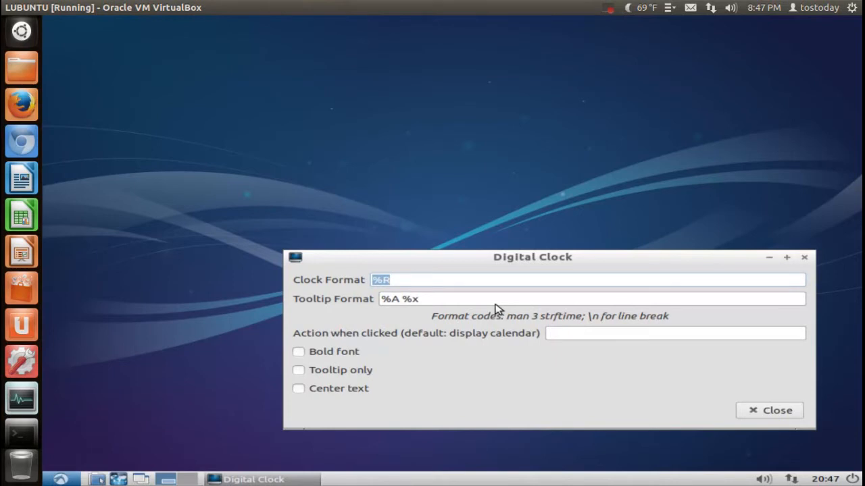
mouse_move(773, 405)
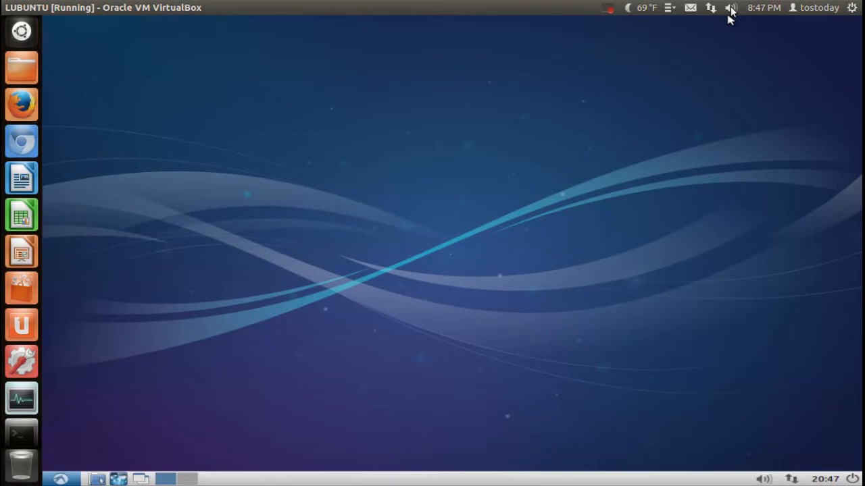
left_click(729, 8)
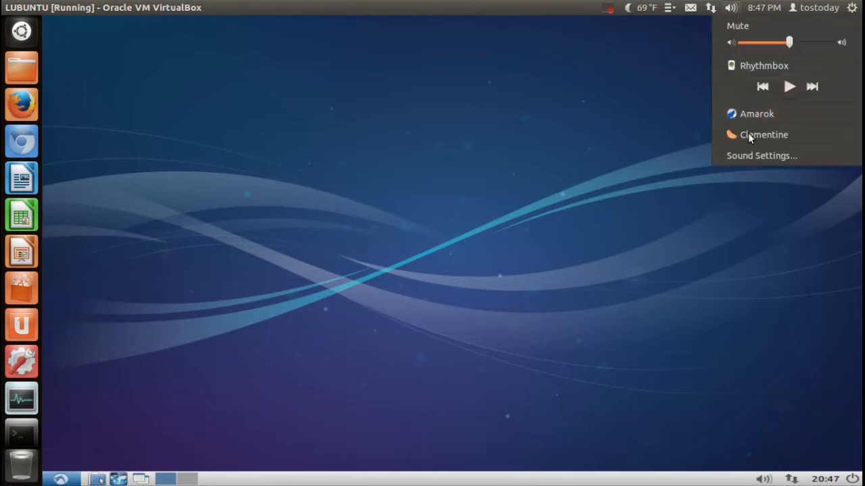
mouse_move(756, 114)
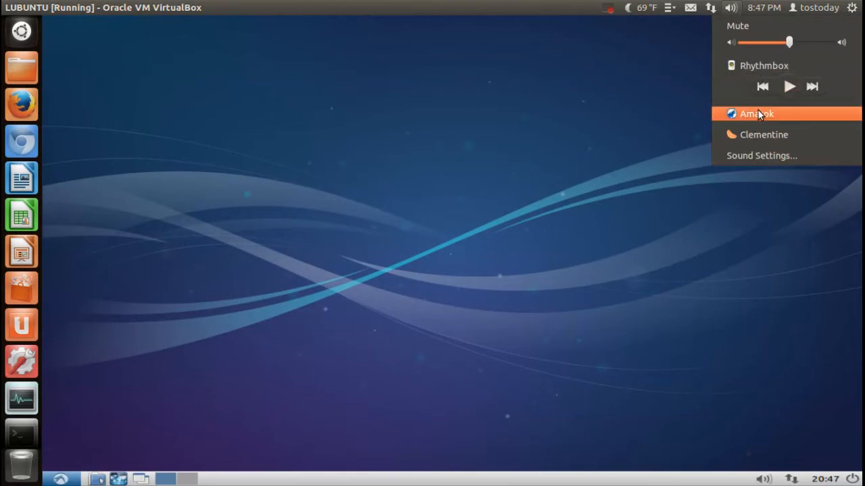
mouse_move(756, 135)
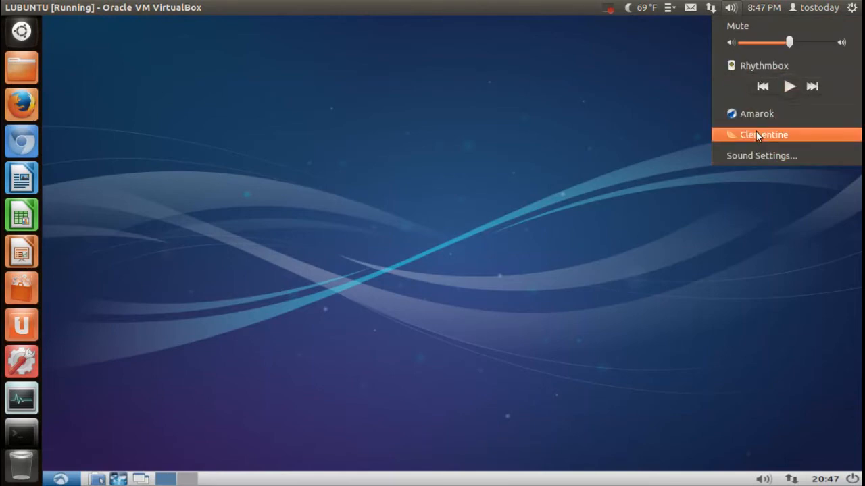
mouse_move(758, 139)
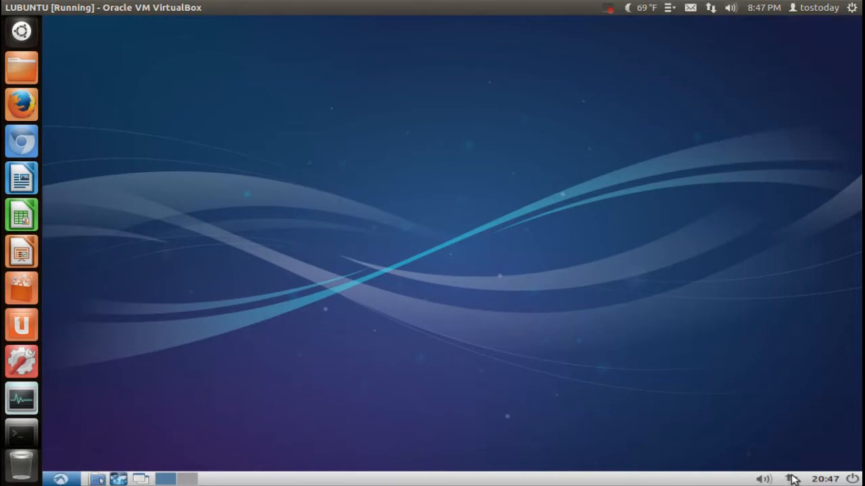
left_click(765, 478)
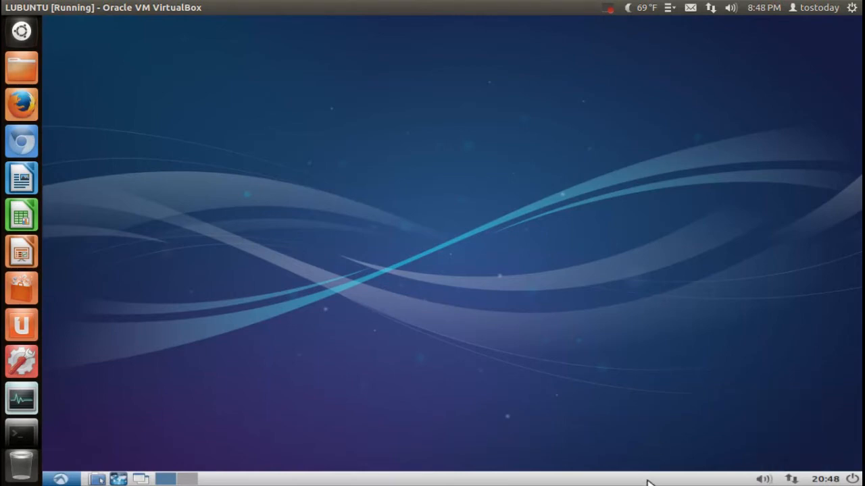
right_click(649, 478)
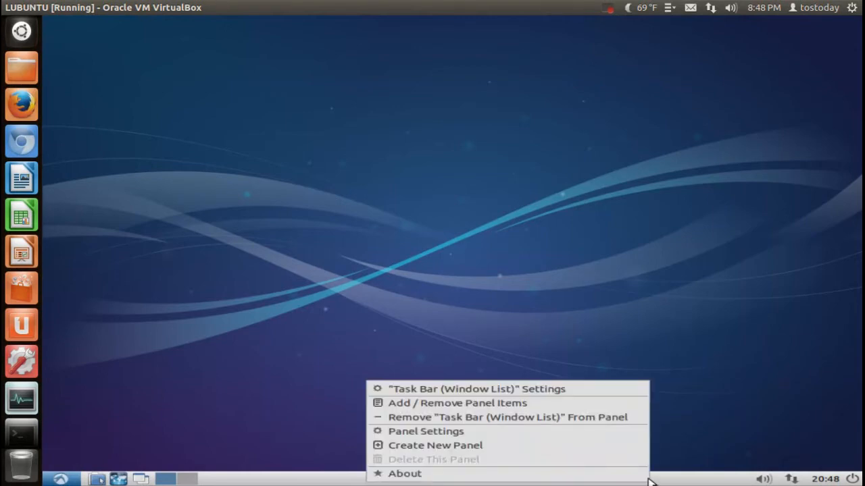
mouse_move(633, 464)
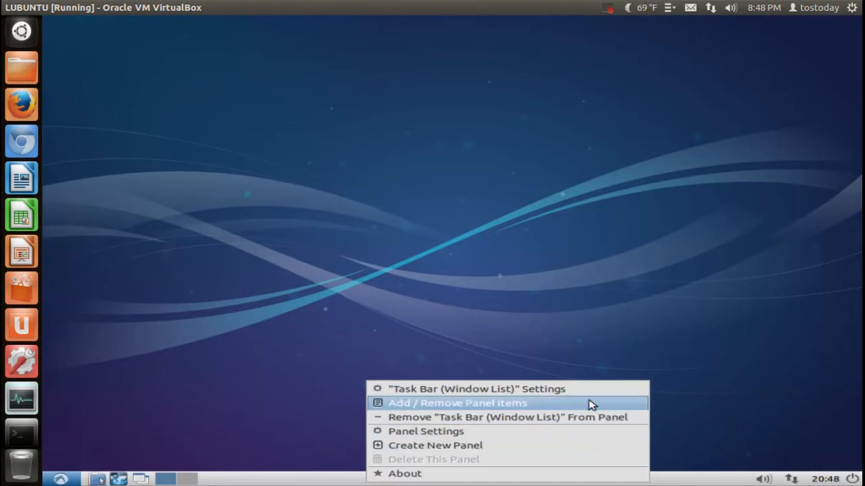
left_click(457, 403)
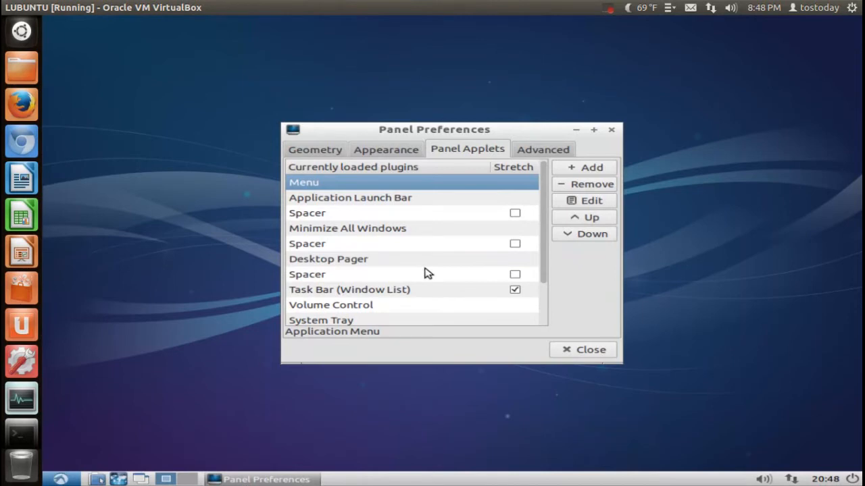
left_click(584, 168)
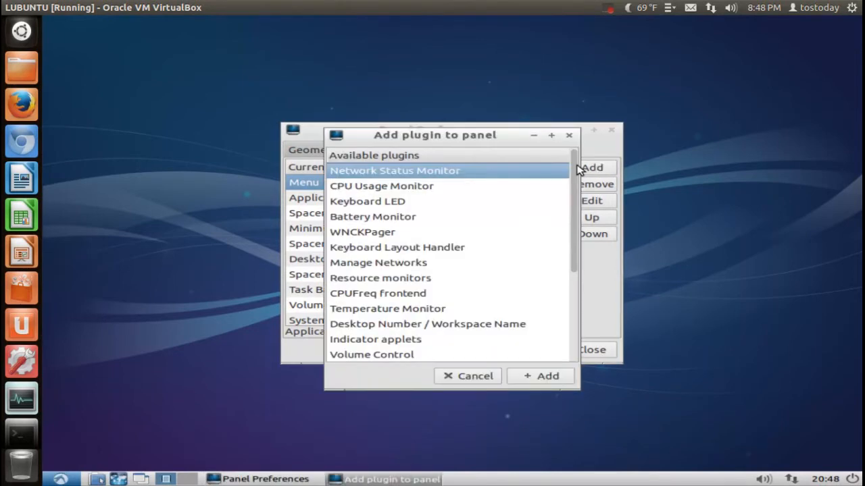
scroll("down", 3)
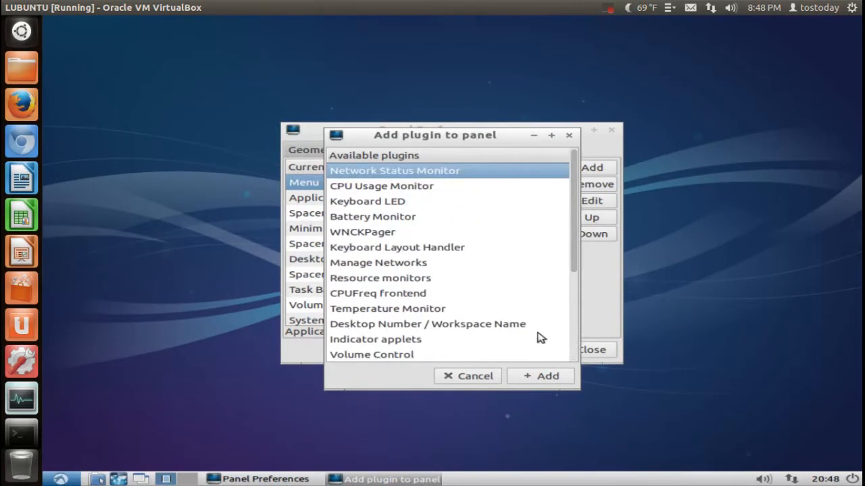
left_click(475, 375)
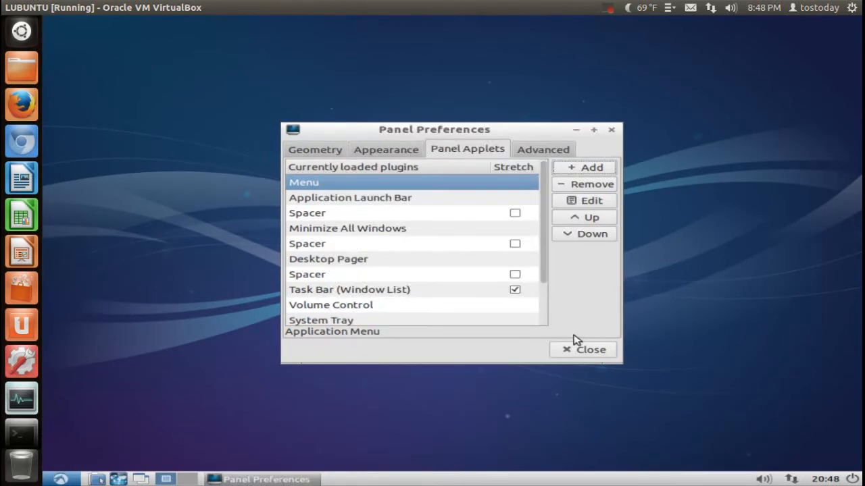
left_click(584, 348)
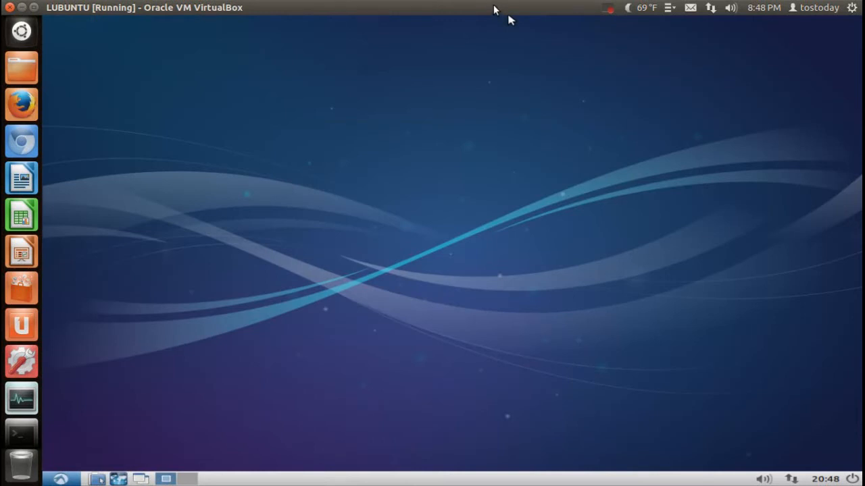
mouse_move(473, 74)
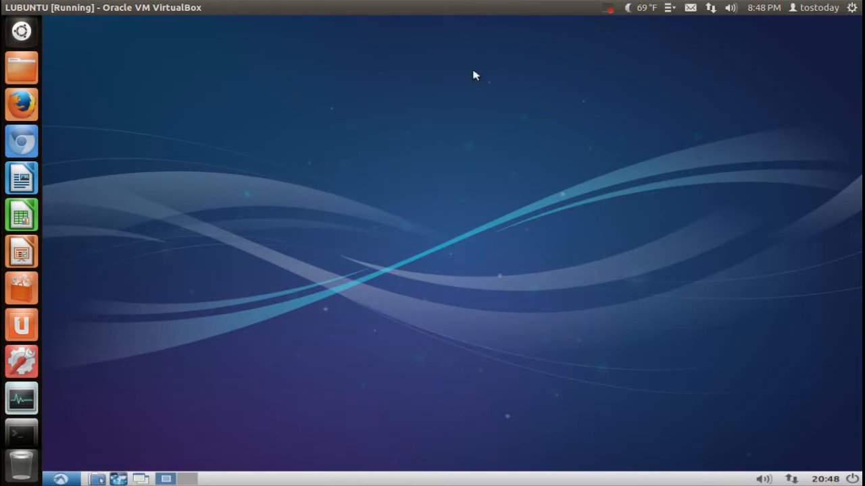
left_click(186, 479)
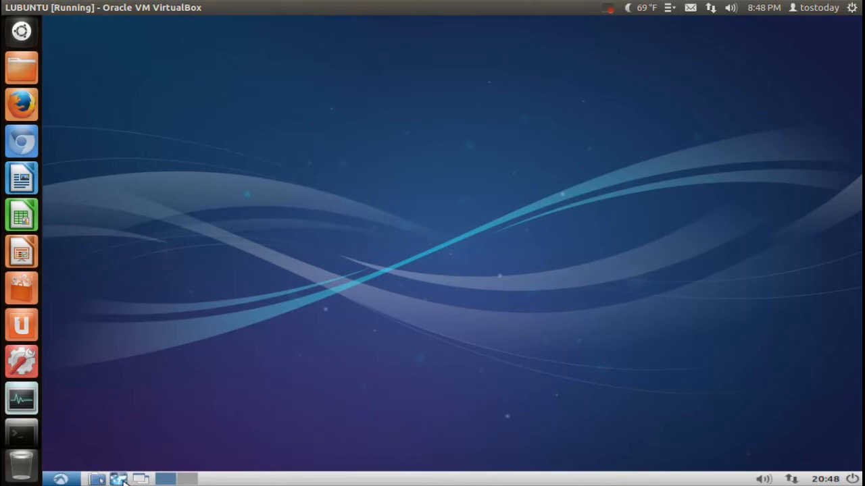
mouse_move(133, 471)
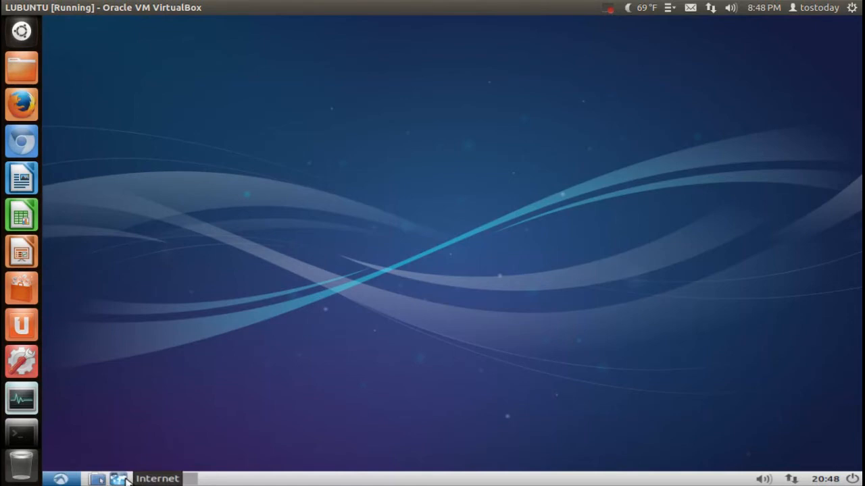
left_click(119, 478)
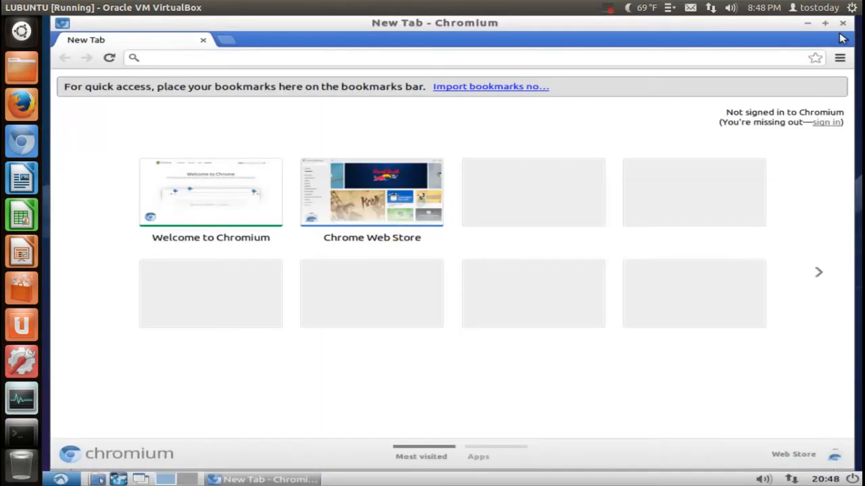
left_click(843, 21)
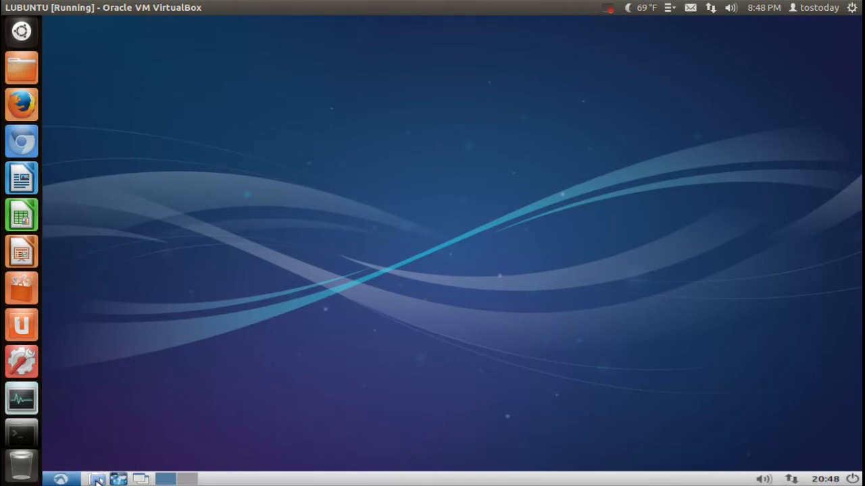
Step: Launch PCManFM at the home folder and check its About version information
left_click(98, 479)
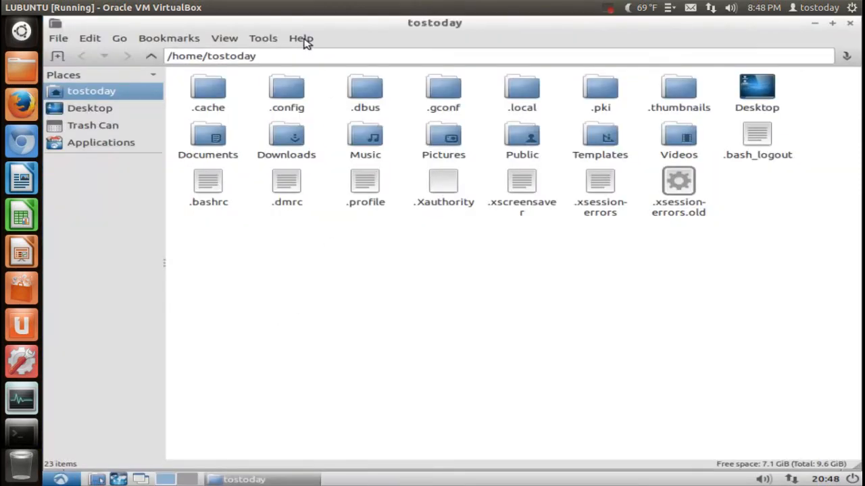
left_click(300, 37)
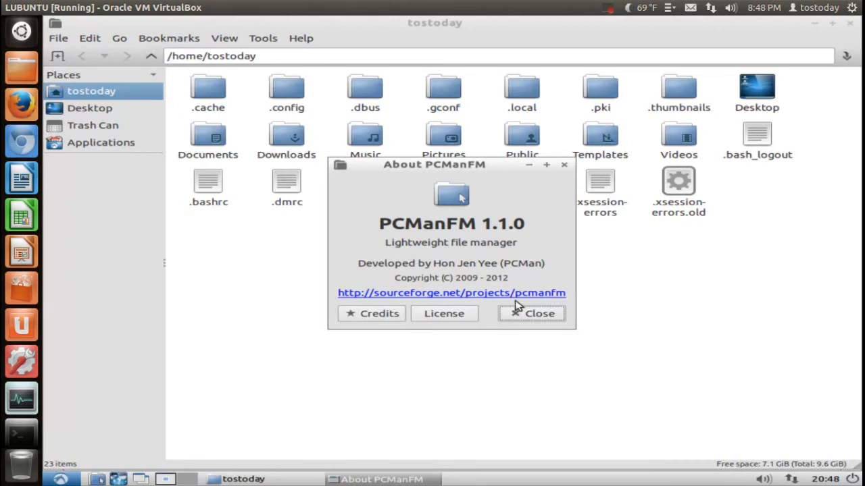
left_click(532, 313)
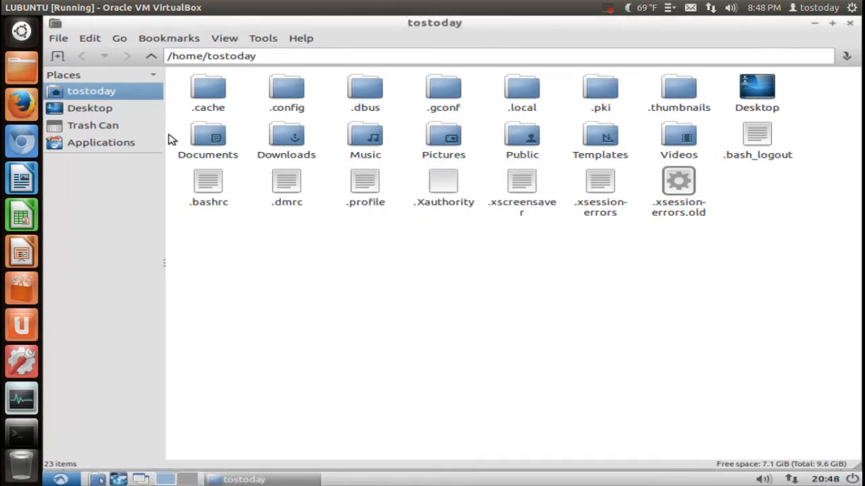
Step: Browse the Trash Can and Applications views, then return to /home/tostoday
left_click(92, 124)
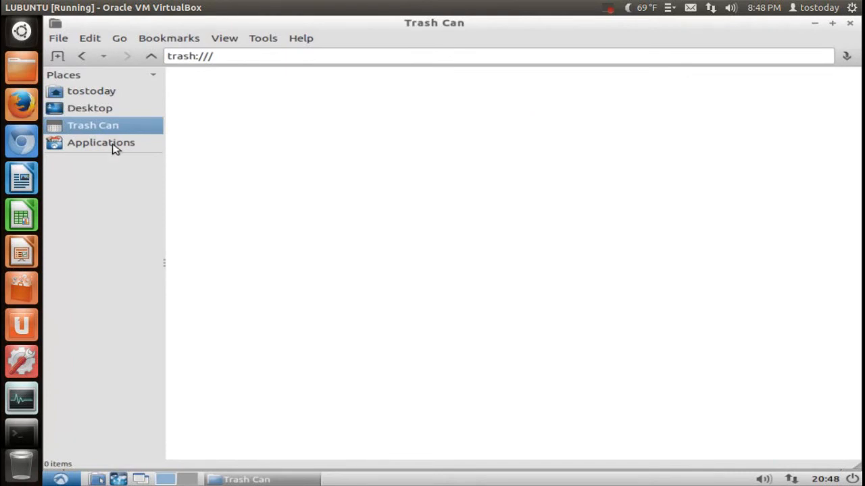
left_click(100, 143)
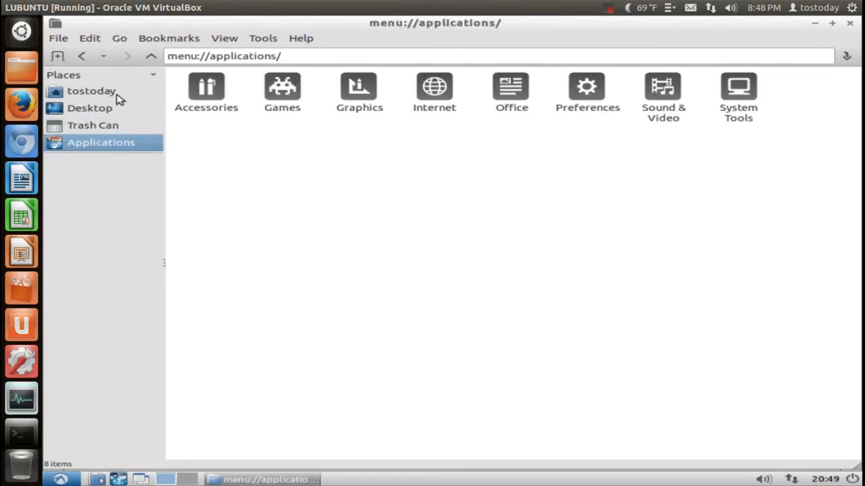
left_click(92, 91)
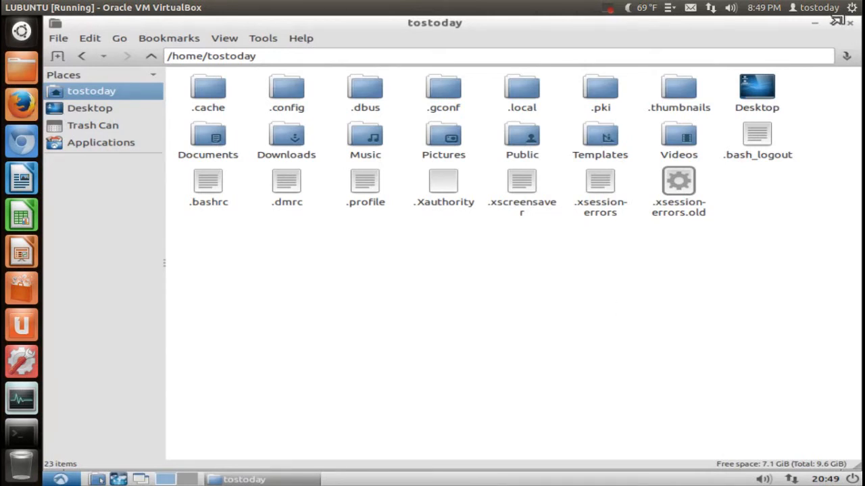
Step: Close PCManFM and start AbiWord from the main menu with a blank Untitled1 document ready for writing
left_click(848, 21)
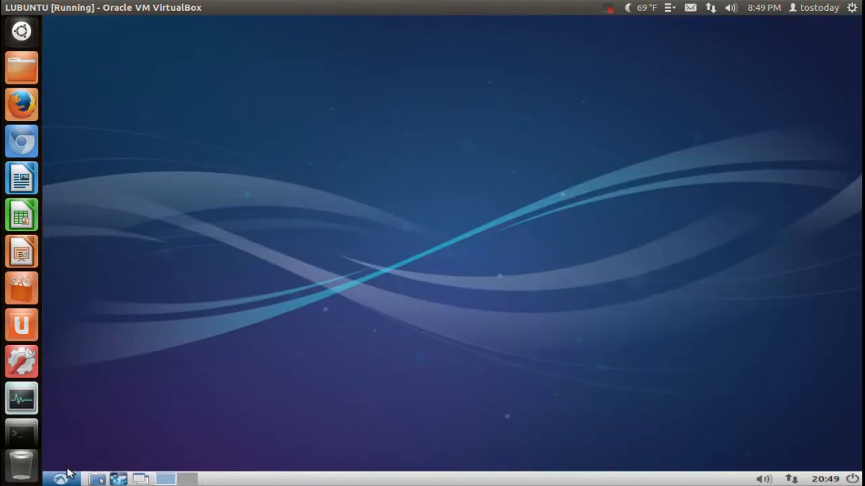
left_click(59, 478)
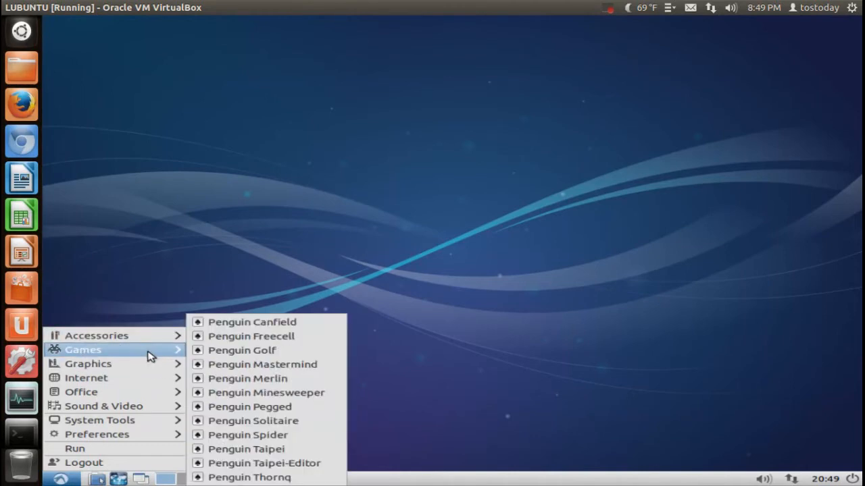
mouse_move(87, 364)
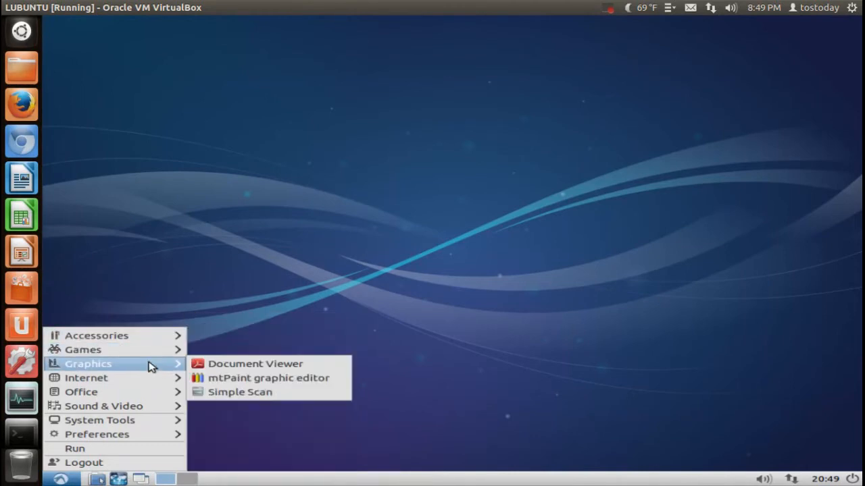
mouse_move(87, 379)
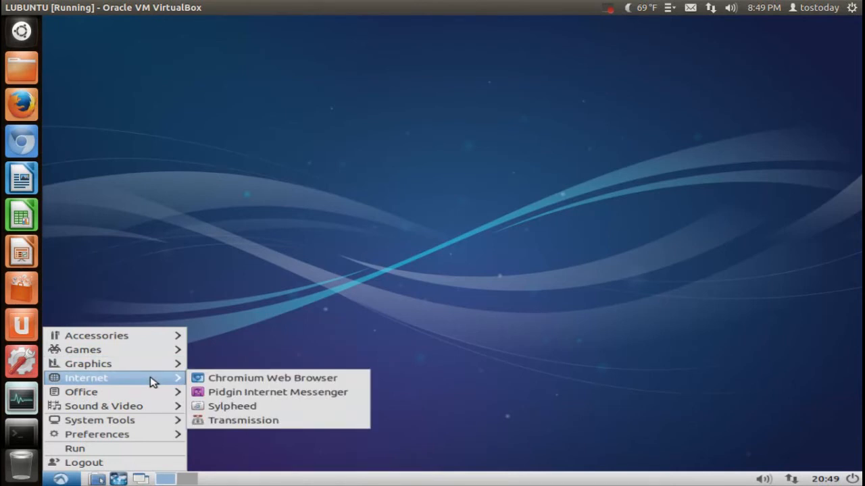
mouse_move(81, 392)
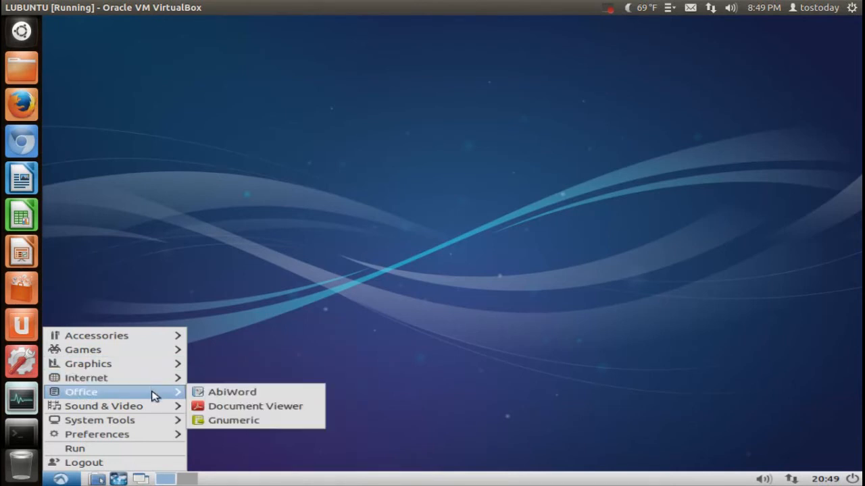
mouse_move(232, 392)
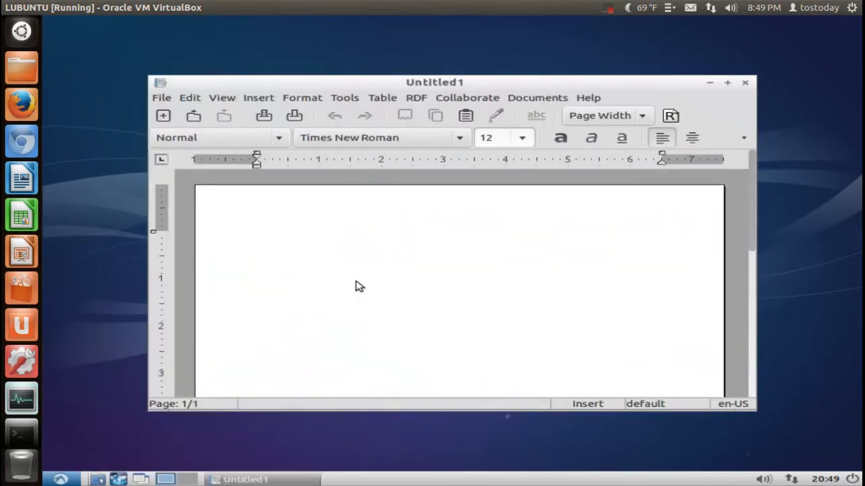
left_click(255, 237)
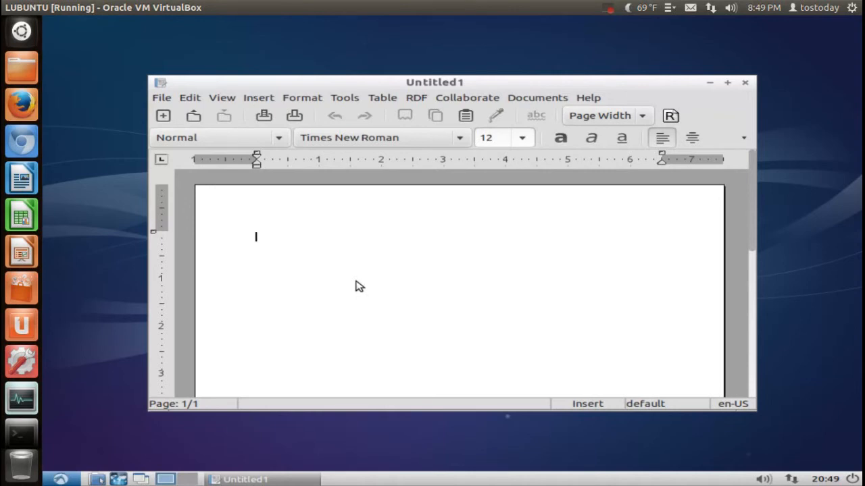
mouse_move(654, 196)
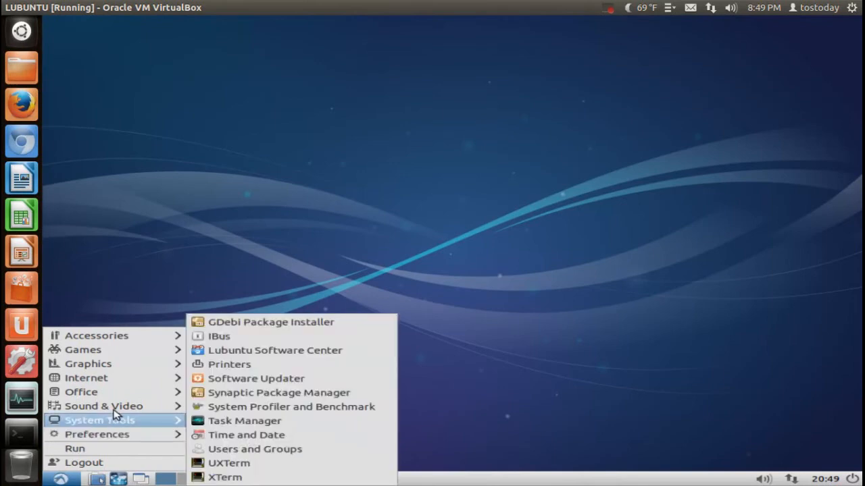
mouse_move(135, 411)
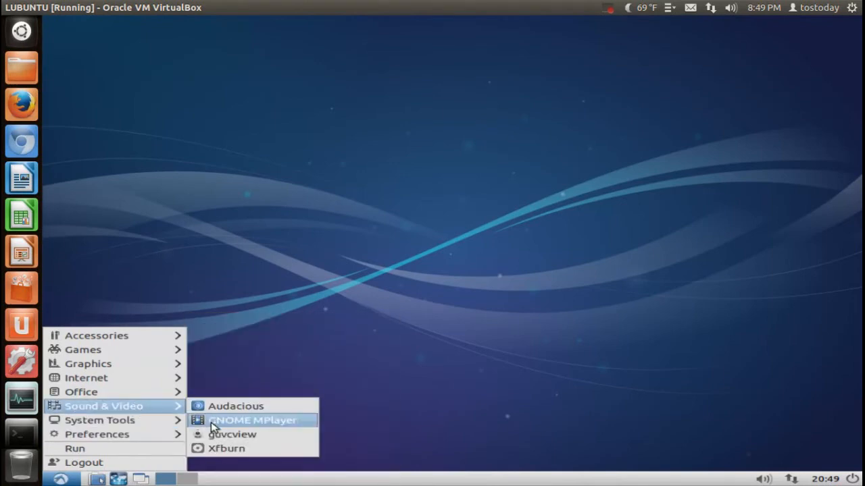
mouse_move(100, 419)
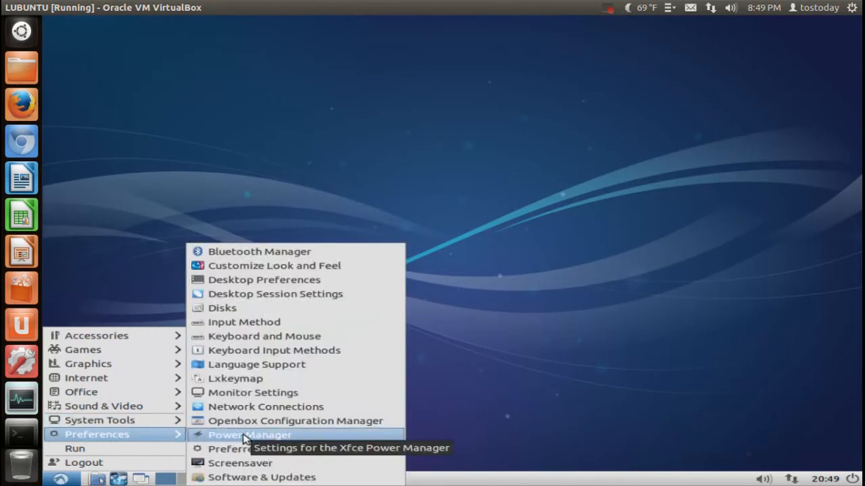
mouse_move(265, 279)
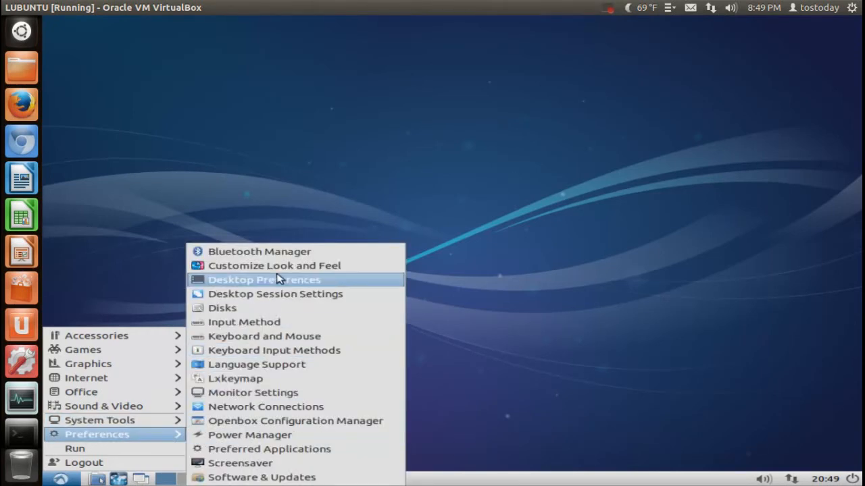
Step: Preview the Crux, Industrial and Raleigh widget themes, settle on Crux and close the settings
left_click(274, 265)
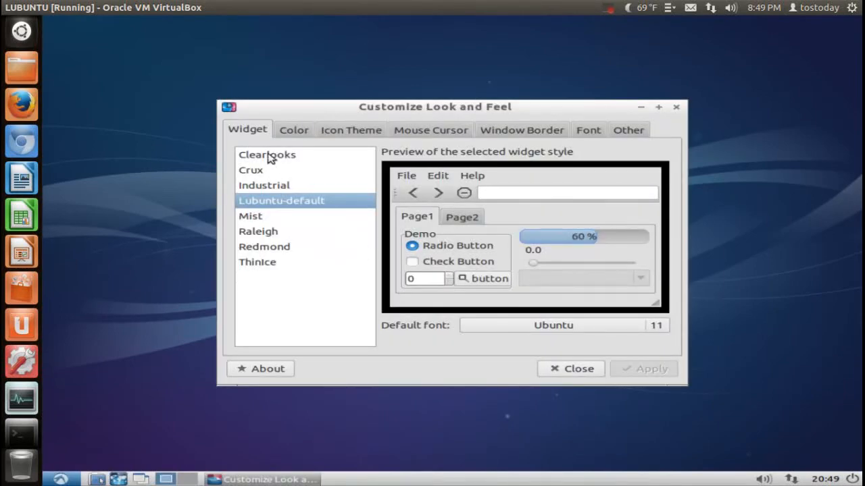
left_click(251, 169)
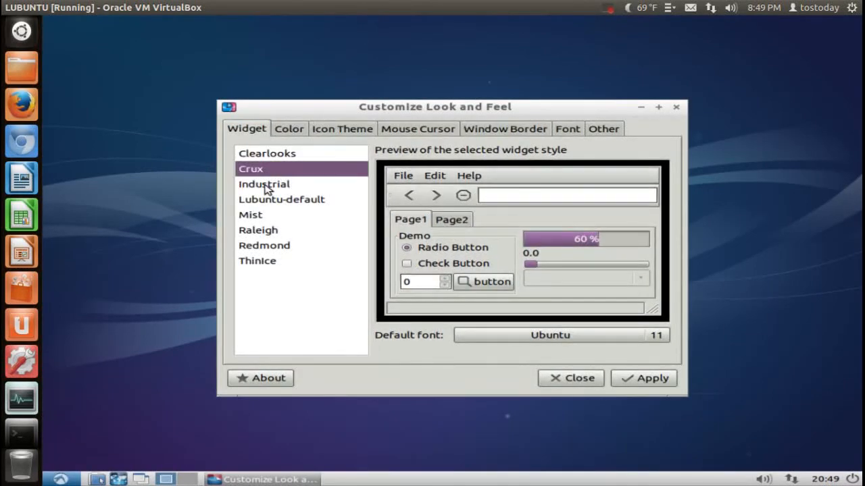
left_click(263, 184)
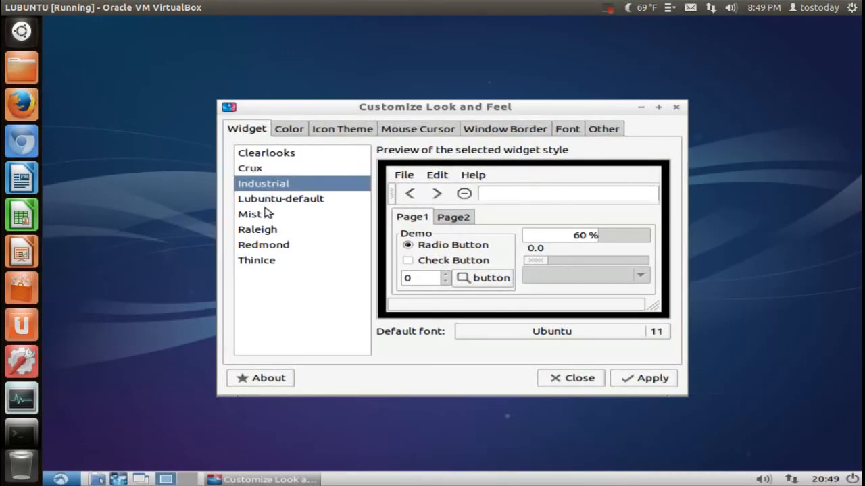
left_click(256, 230)
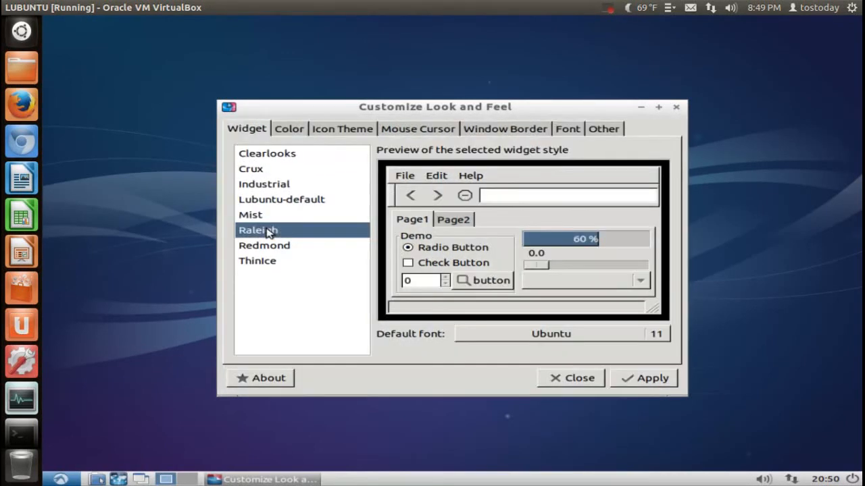
left_click(252, 167)
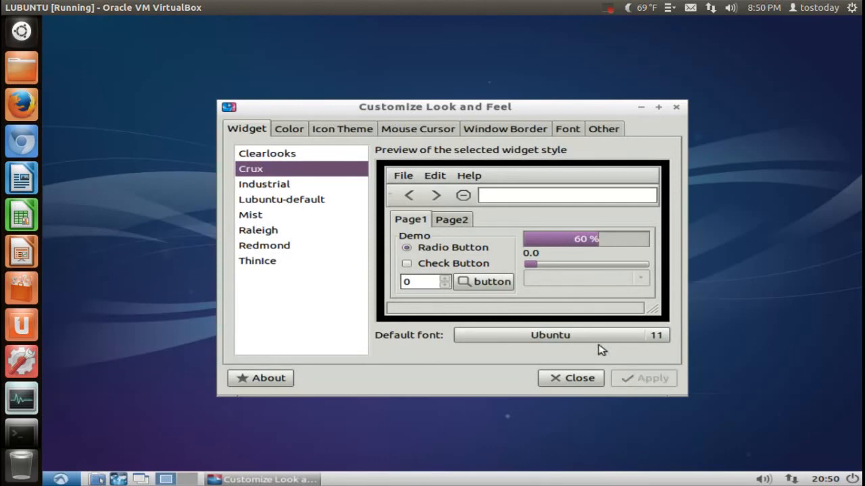
left_click(570, 379)
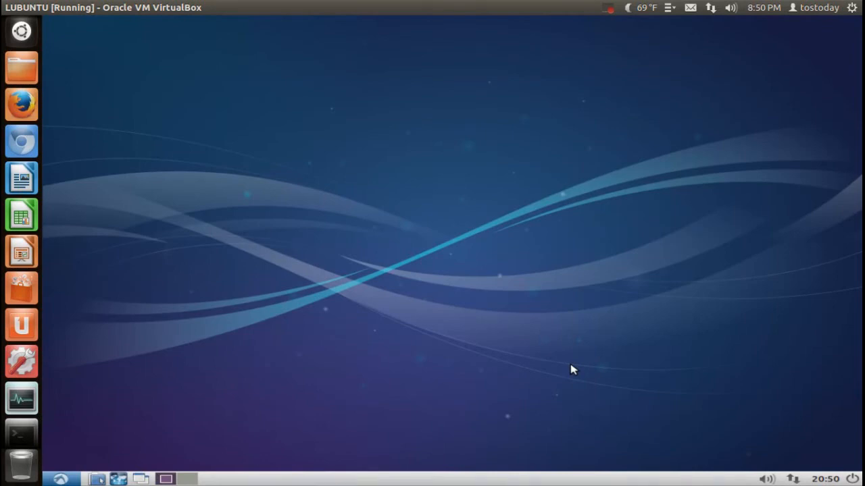
mouse_move(535, 270)
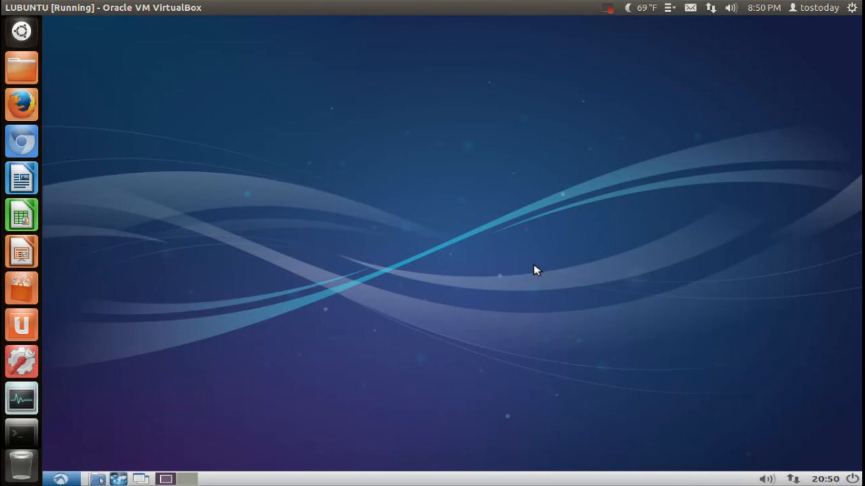
mouse_move(391, 260)
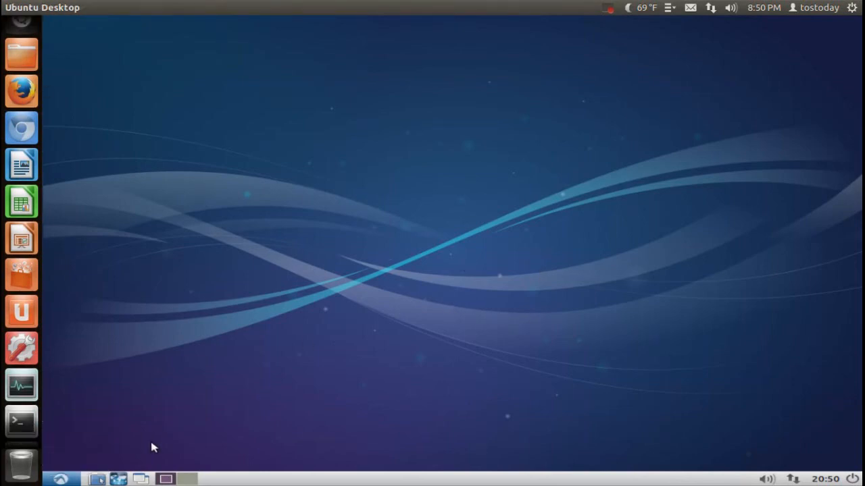
Step: Refocus the VM and confirm switching it to fullscreen mode via Host+F
left_click(62, 478)
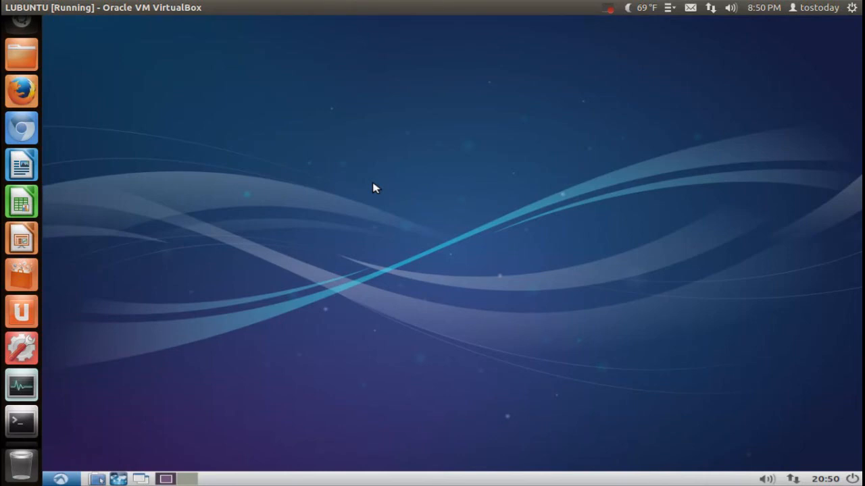
mouse_move(358, 177)
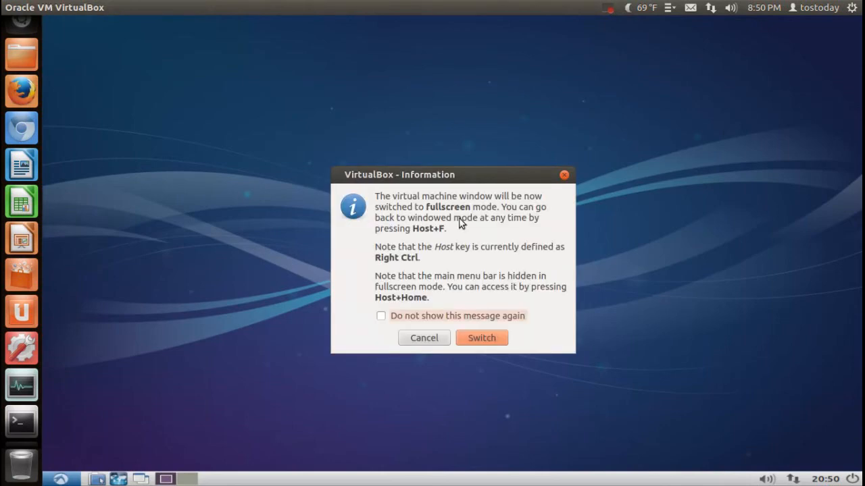
left_click(481, 338)
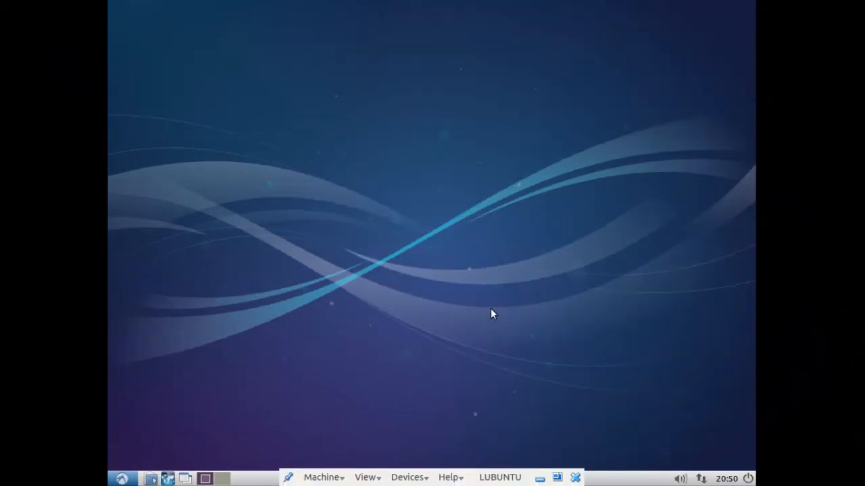